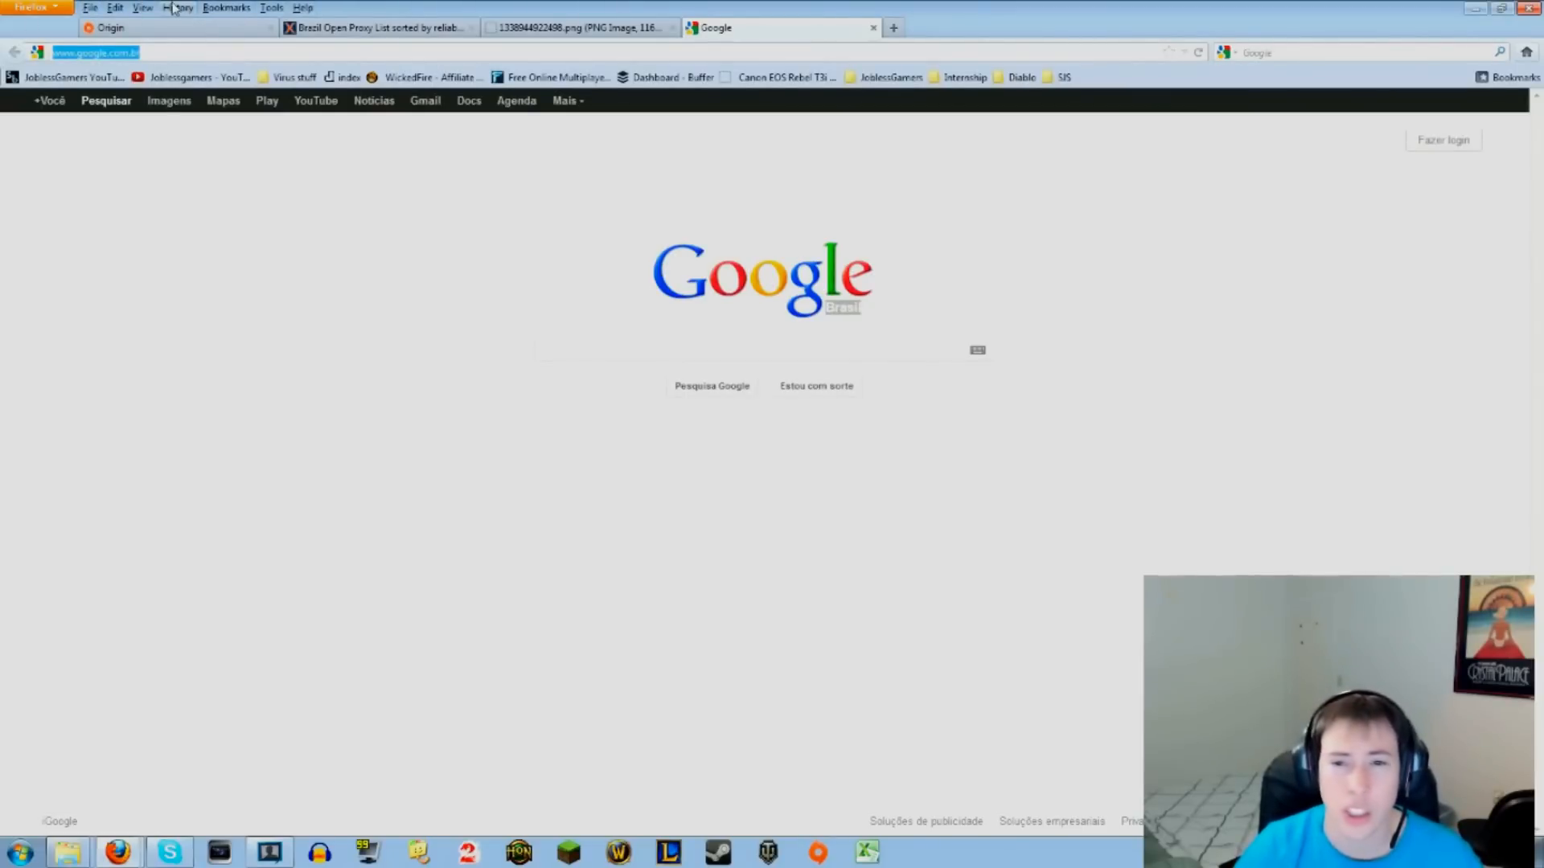
Review Firefox's network connection settings via Tools > Options > Advanced, then return to the XROXY Brazil proxy list.
left_click(272, 8)
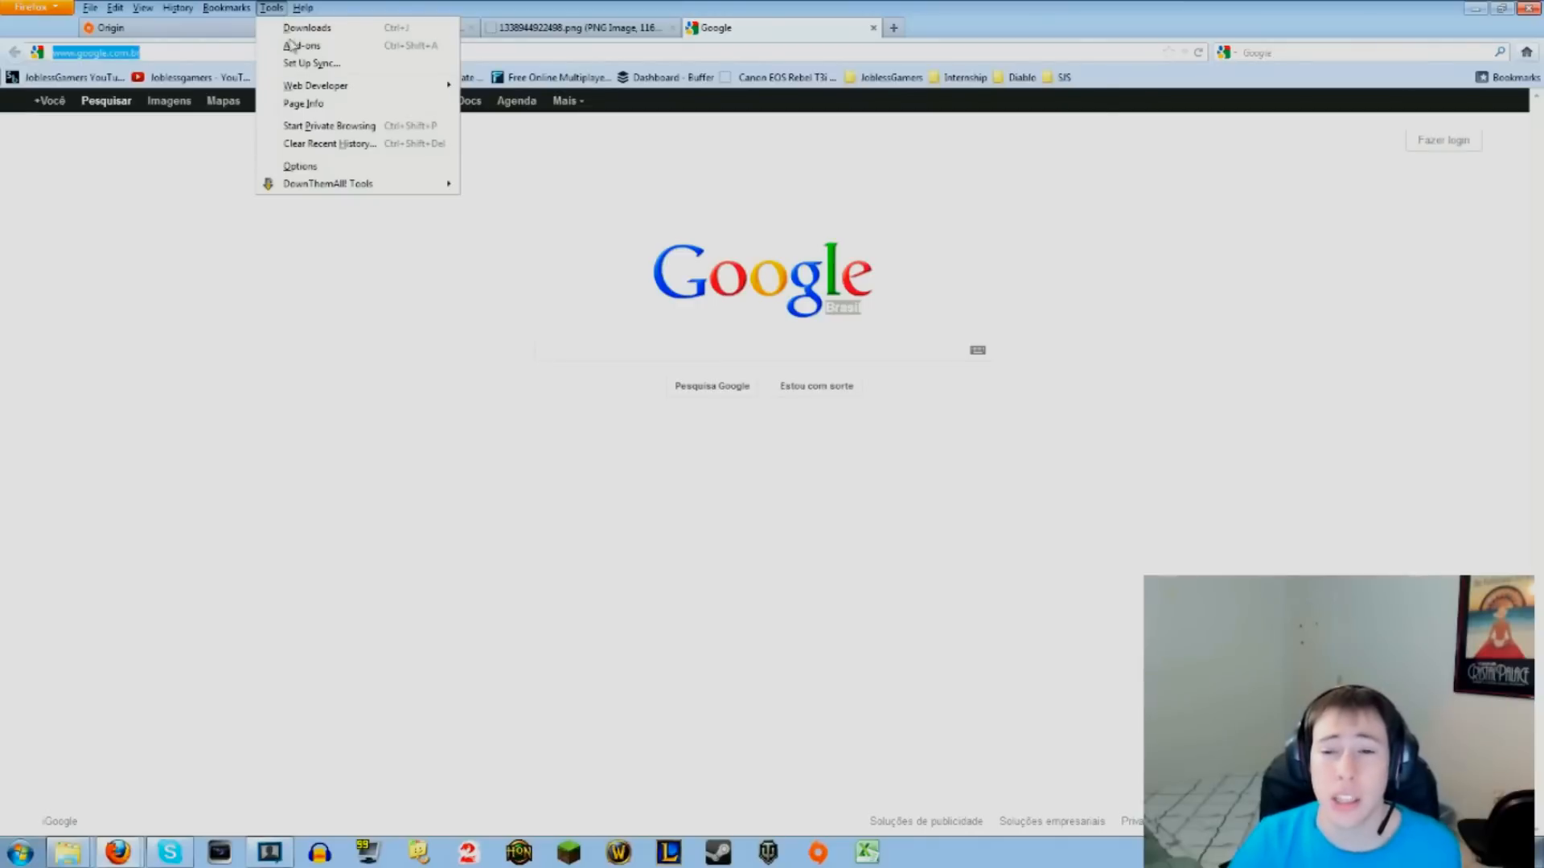
left_click(306, 165)
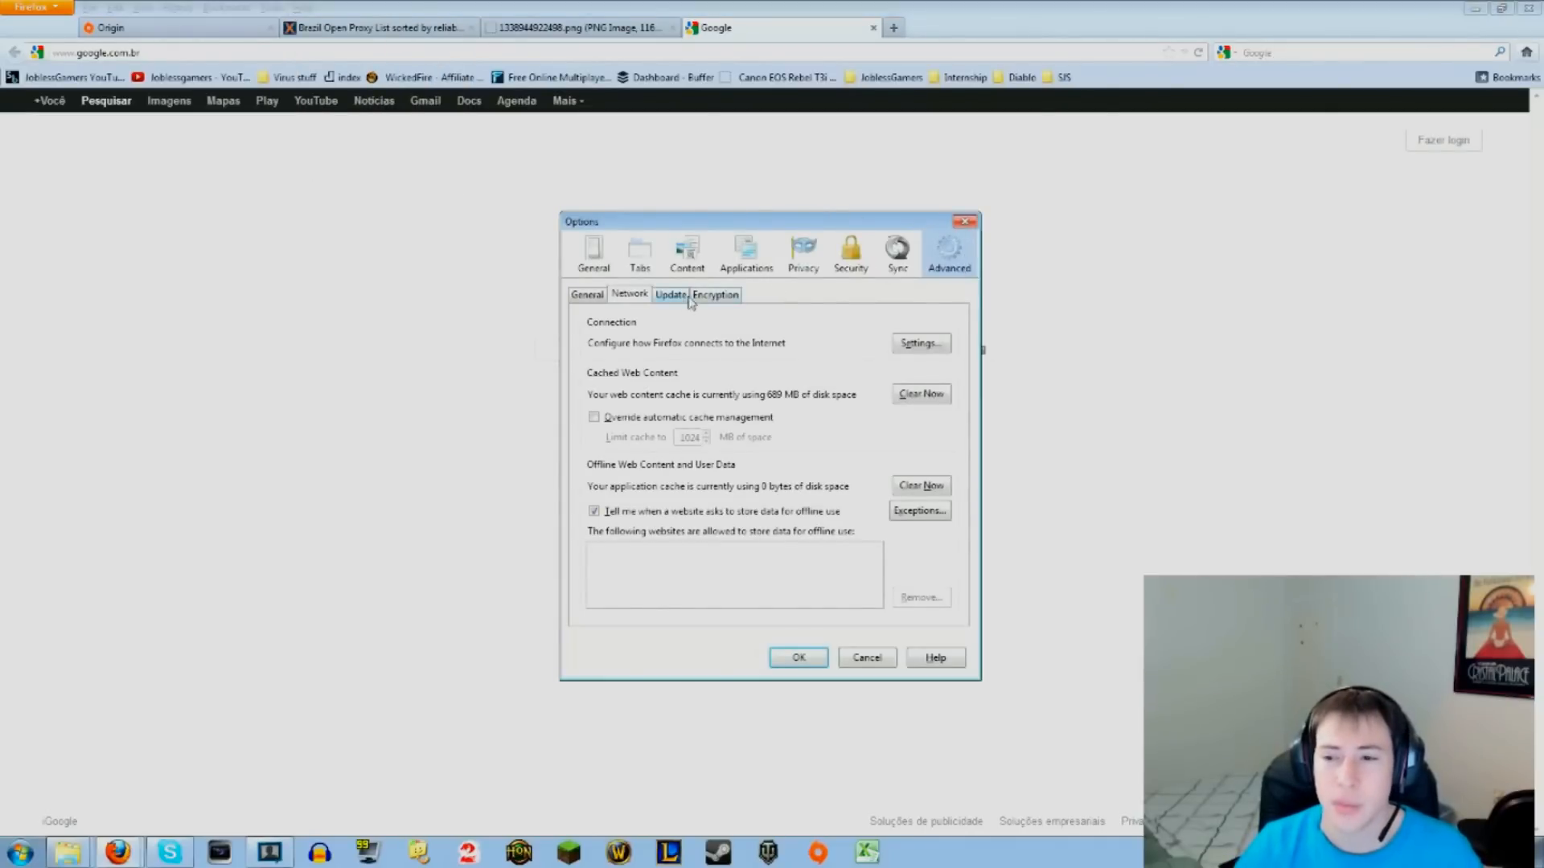
left_click(919, 343)
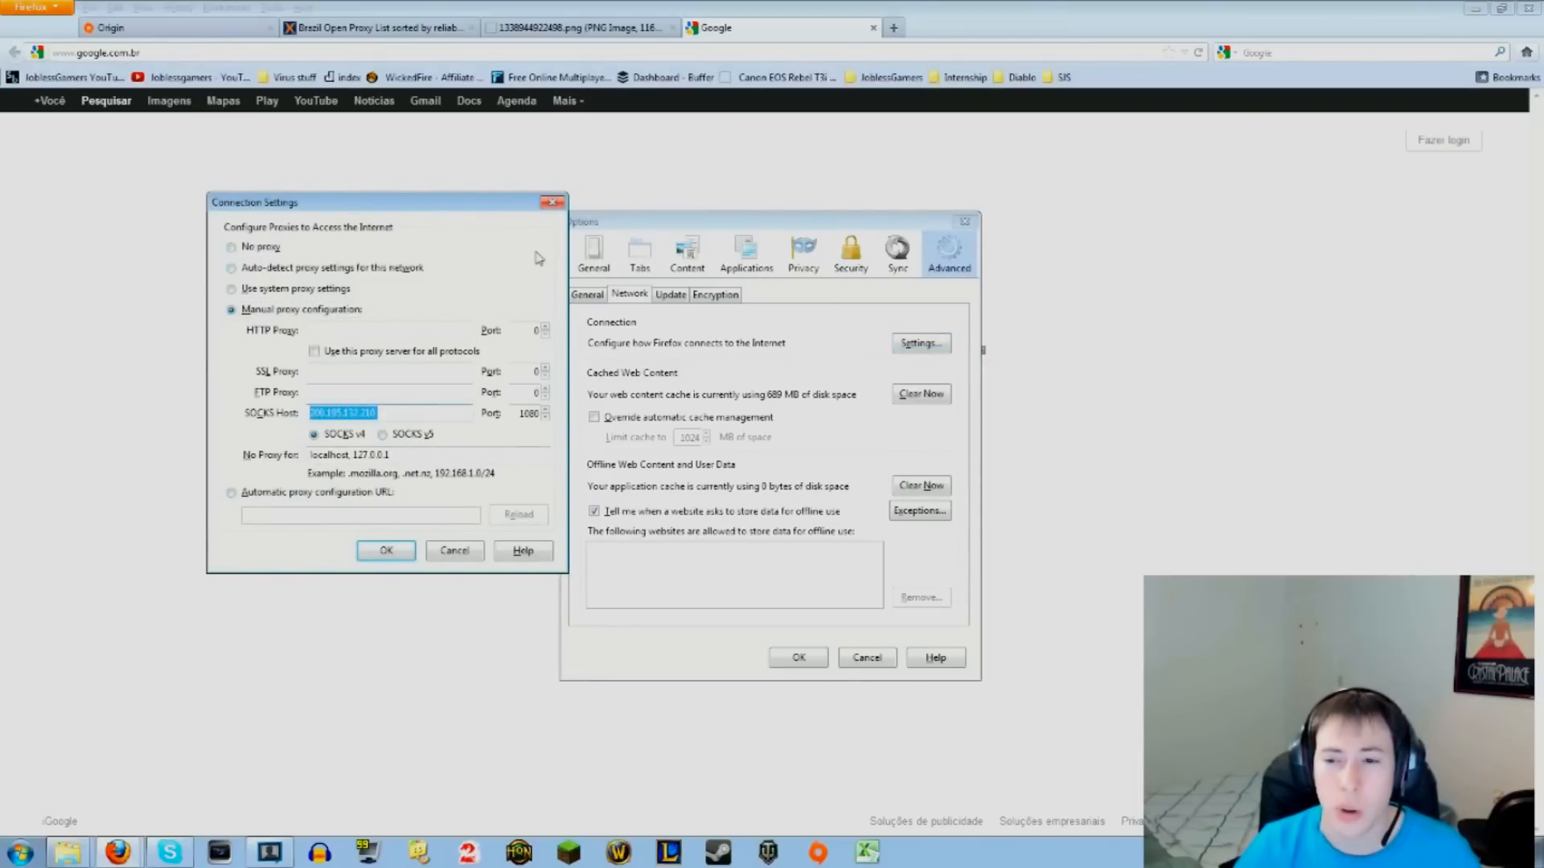
left_click(386, 550)
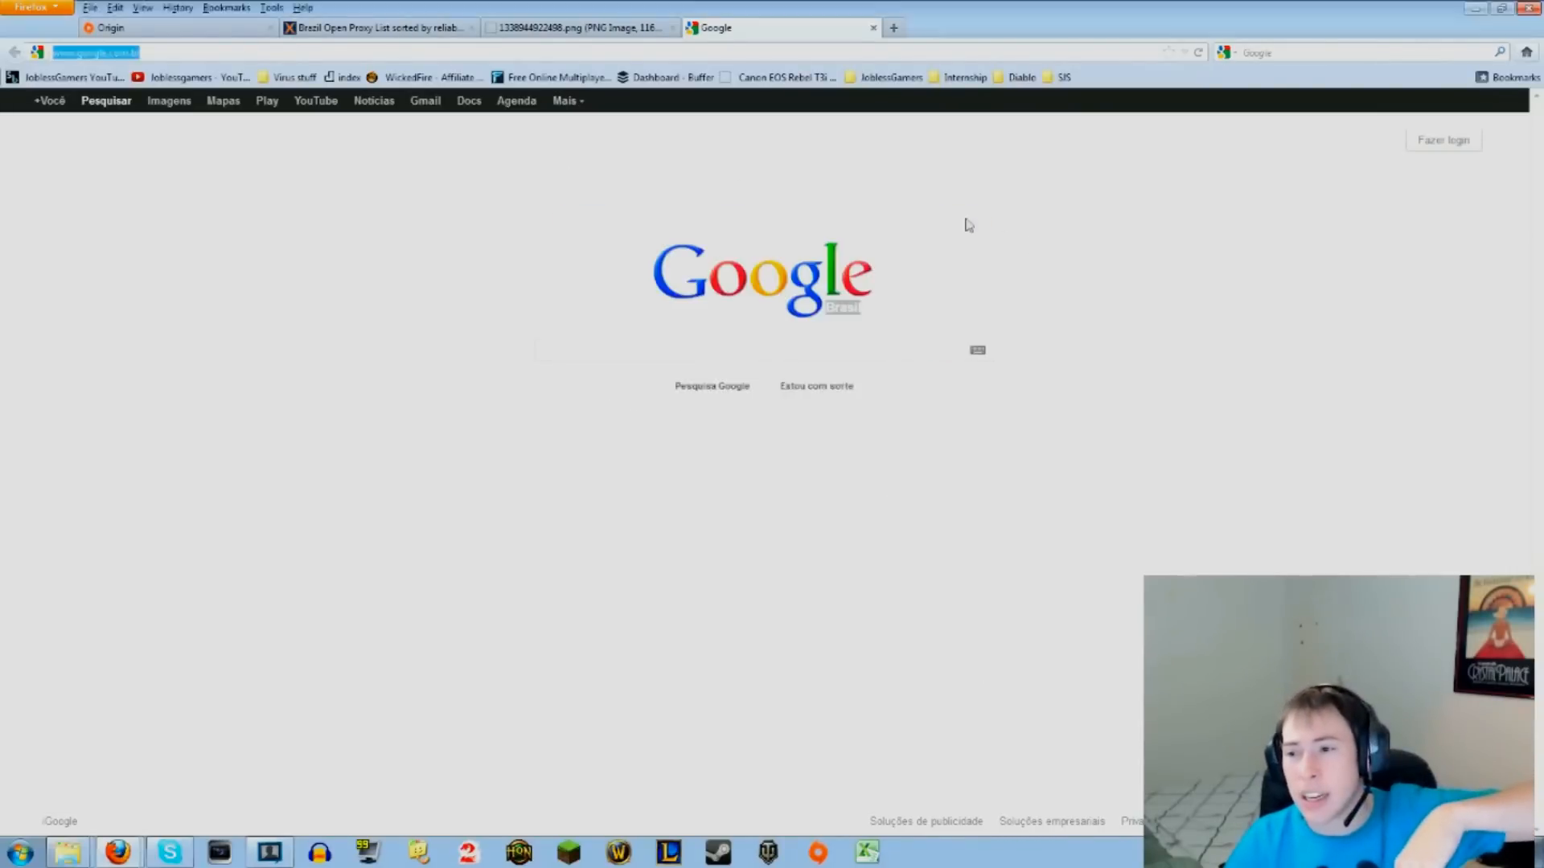
left_click(380, 29)
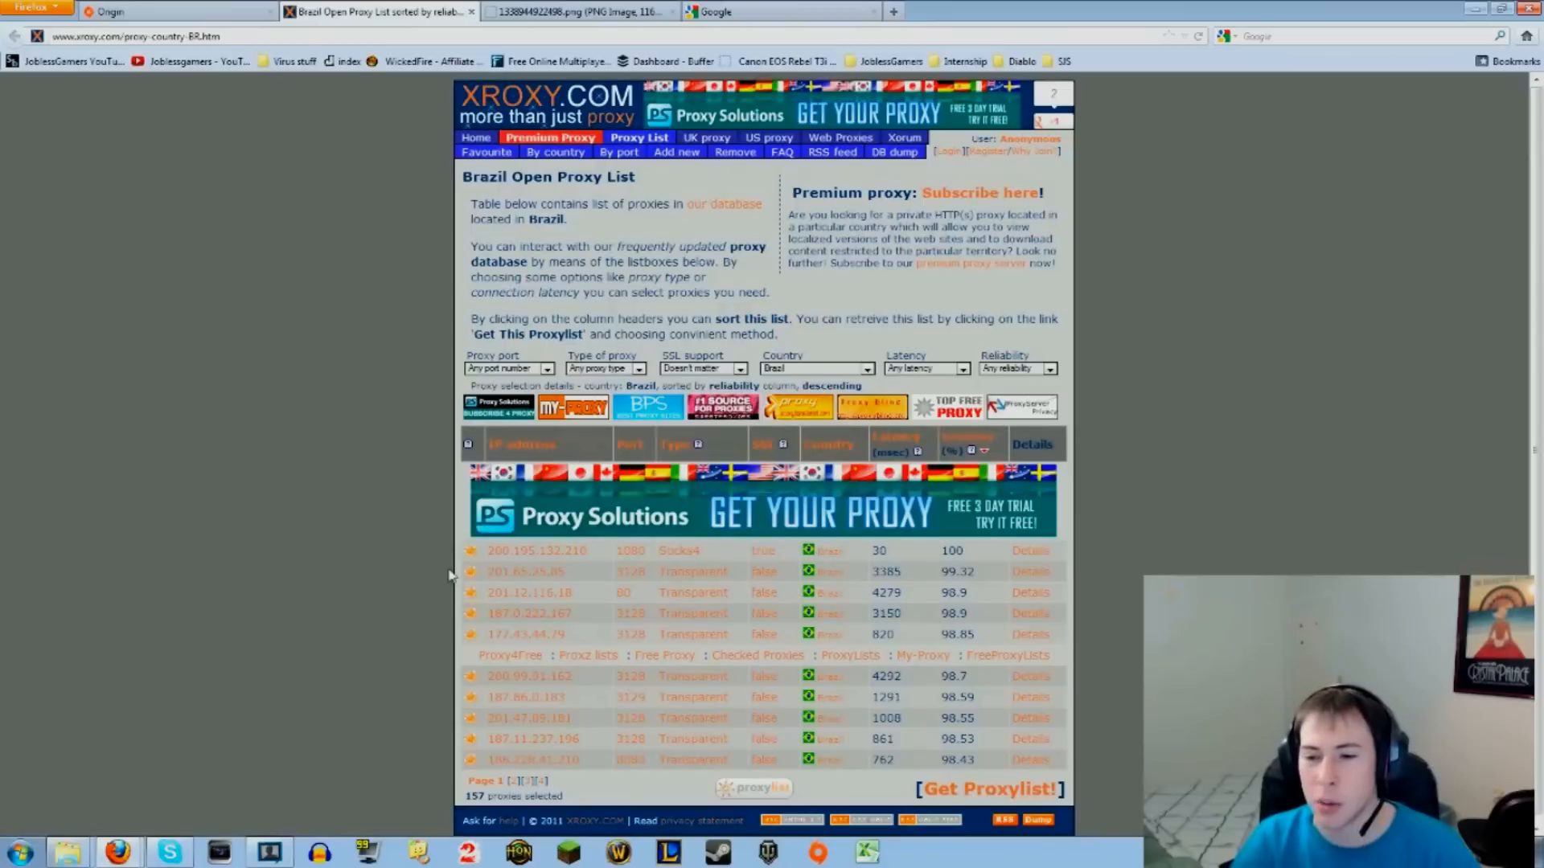
mouse_move(586, 587)
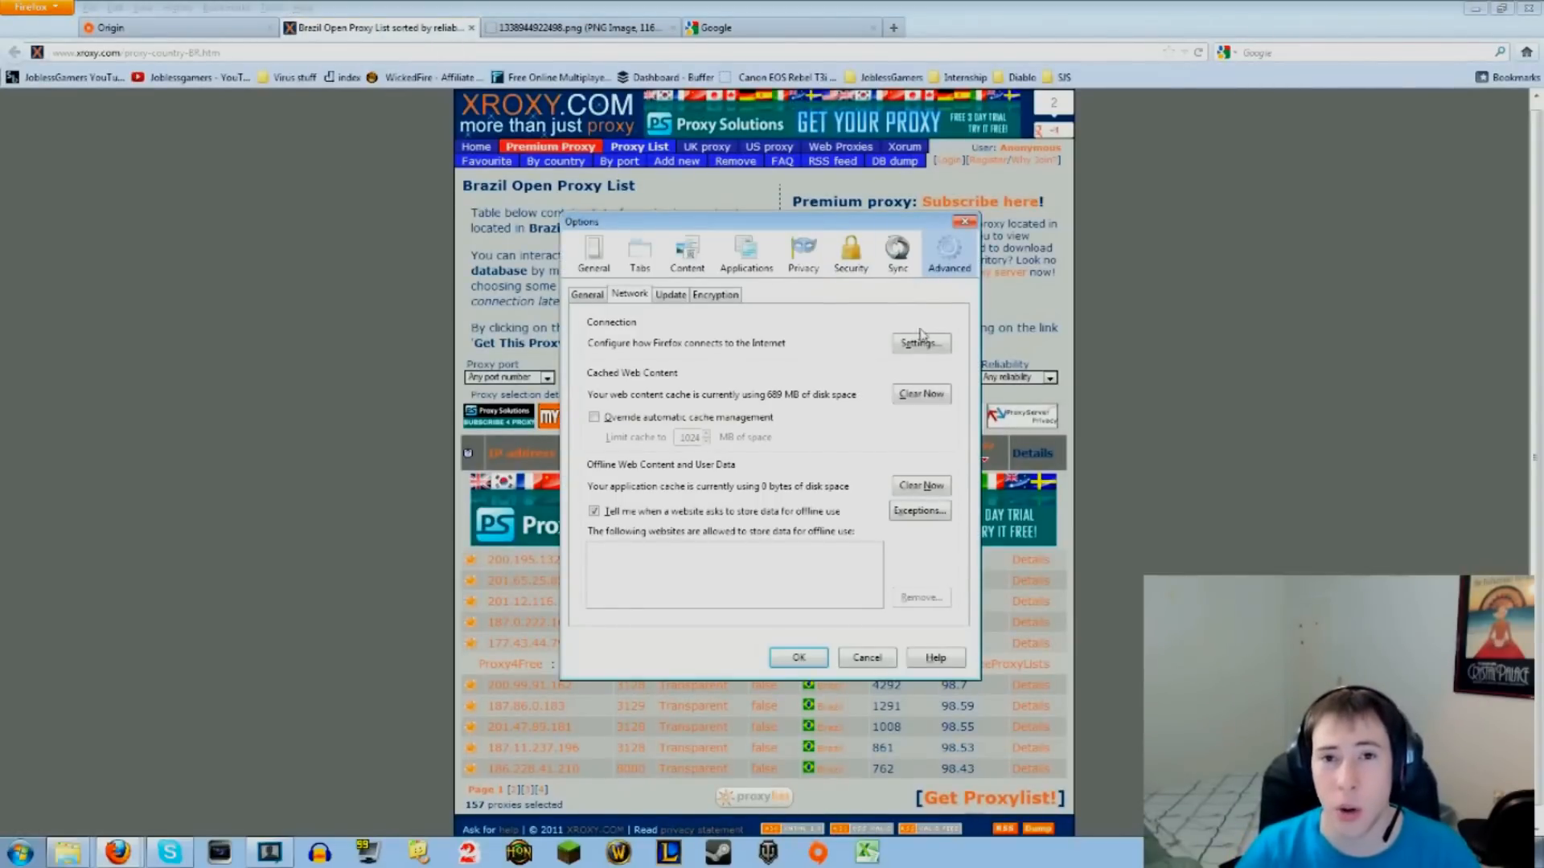
Set a manual SOCKS v4 proxy 200.195.132.210 on port 1080 and confirm the connection settings.
left_click(920, 343)
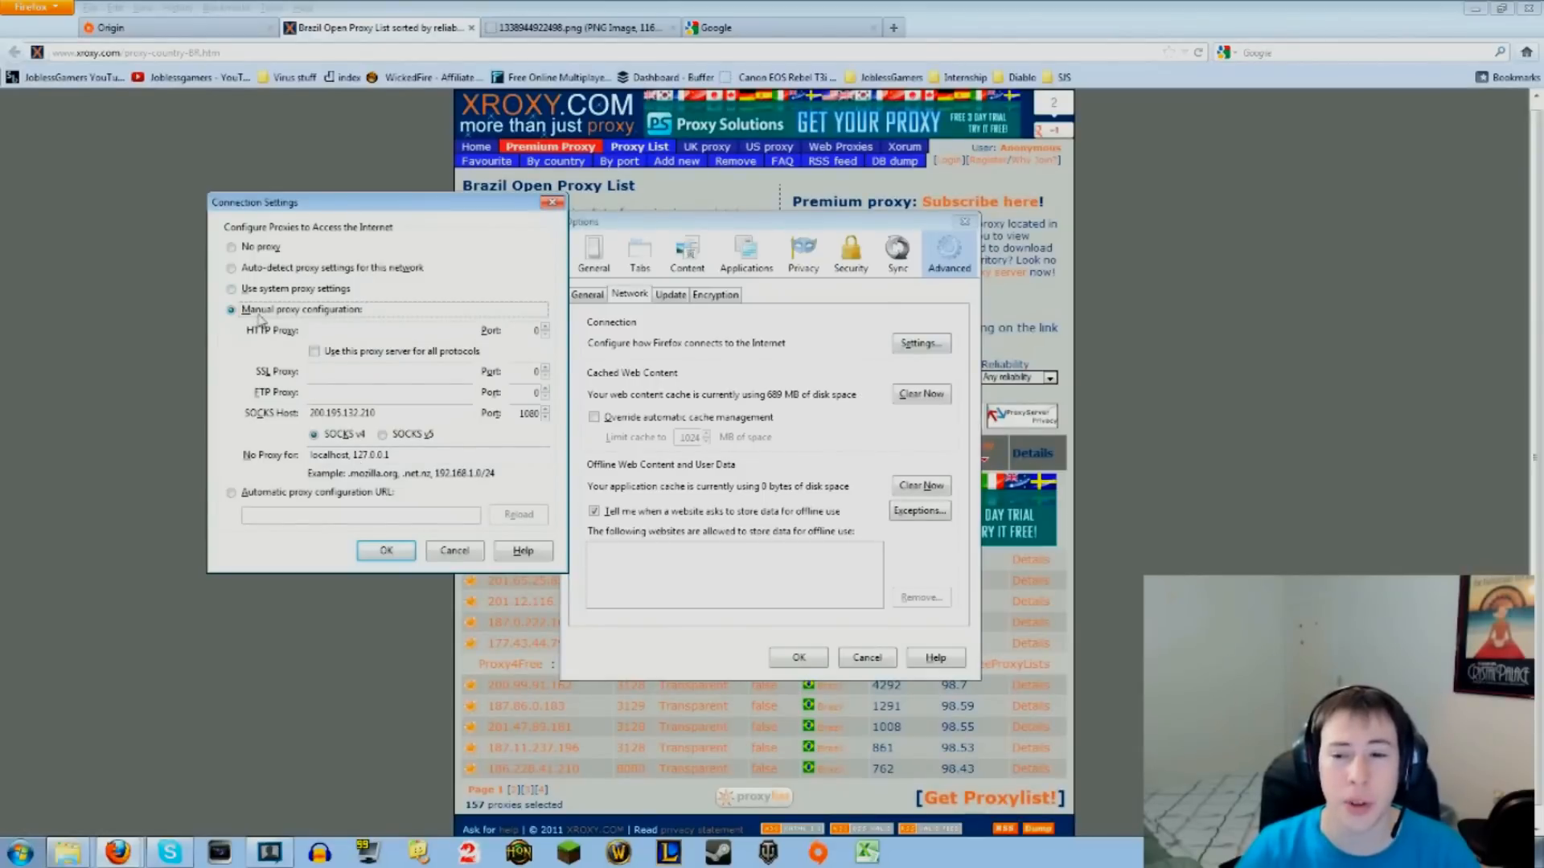
double_click(342, 412)
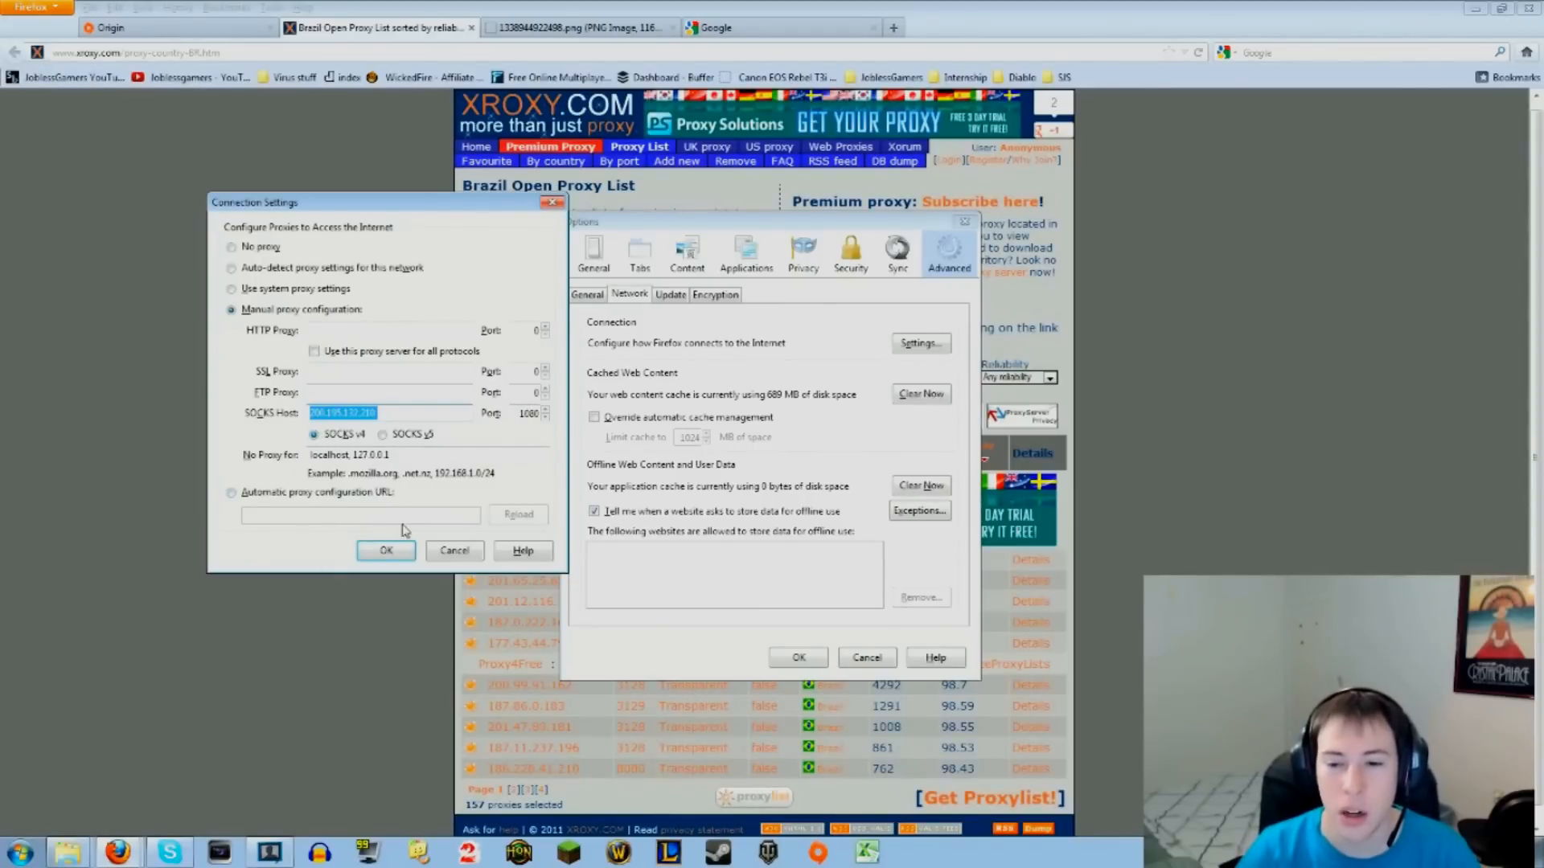
left_click(386, 550)
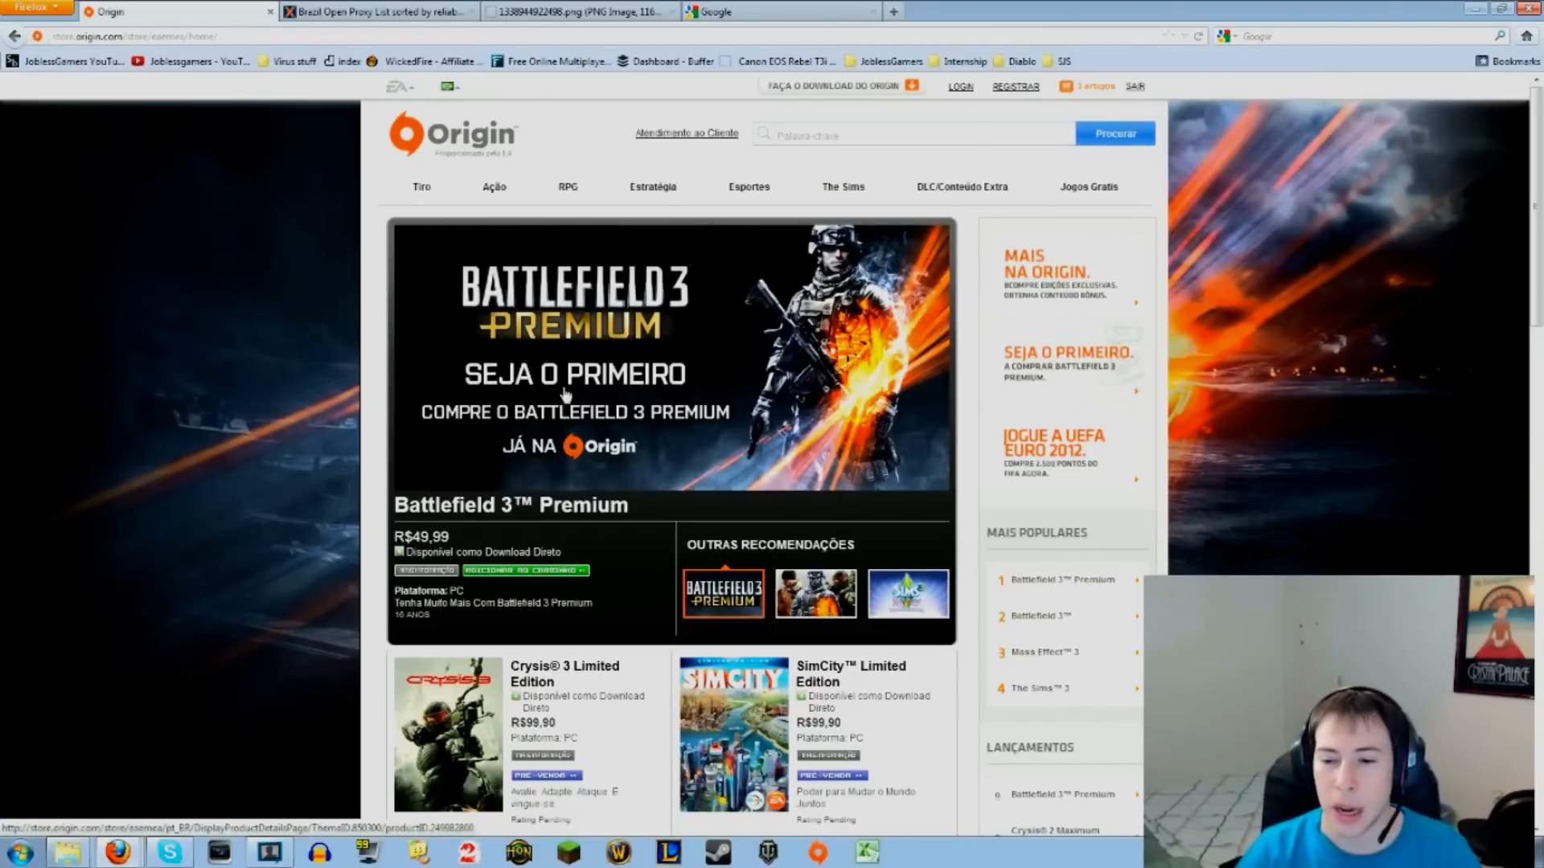
left_click(421, 141)
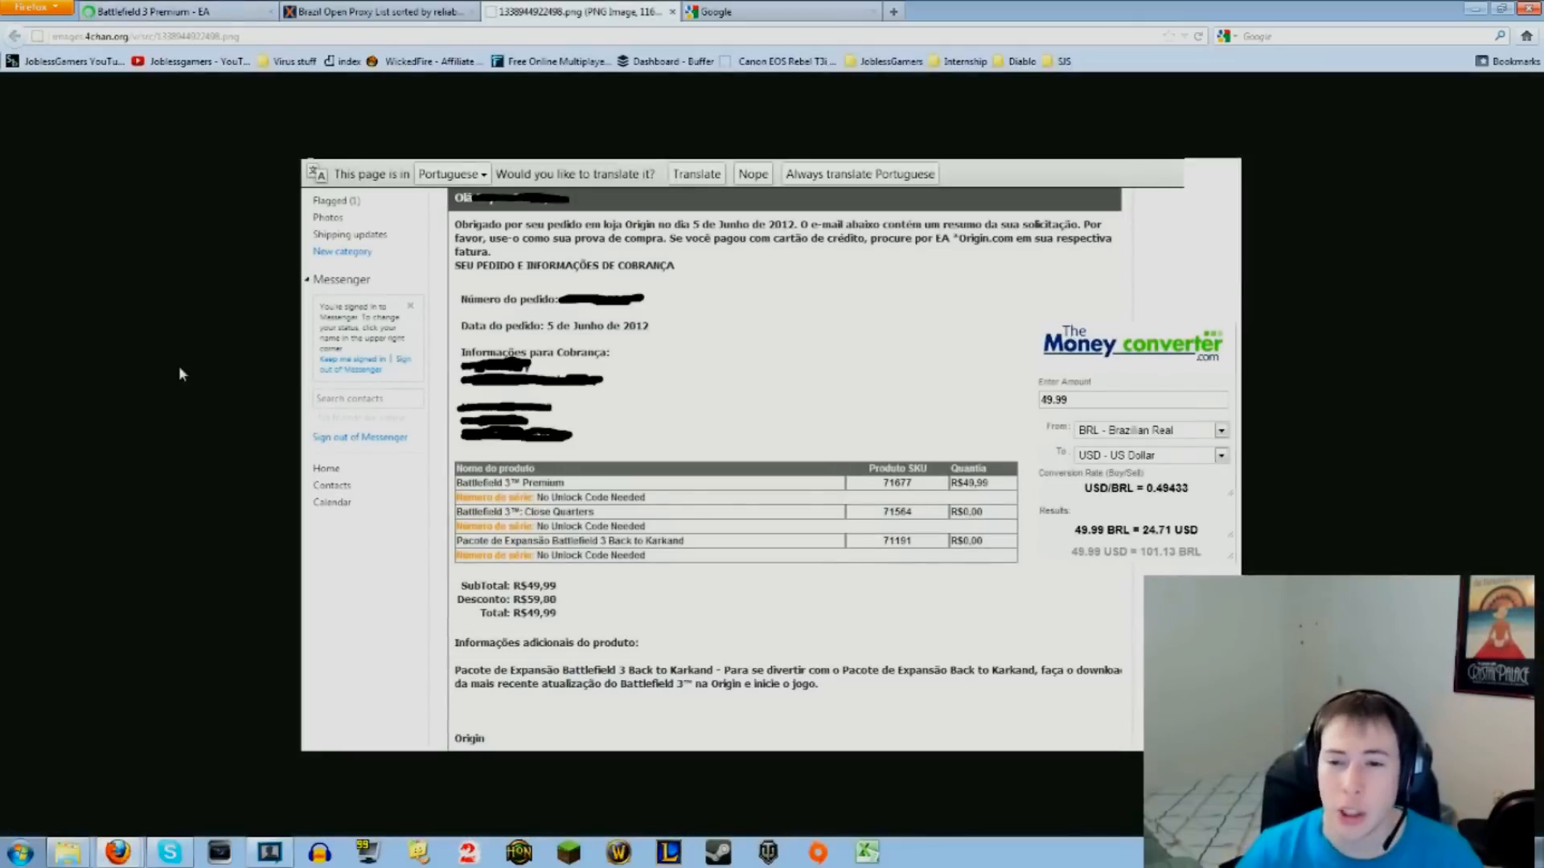
mouse_move(906, 348)
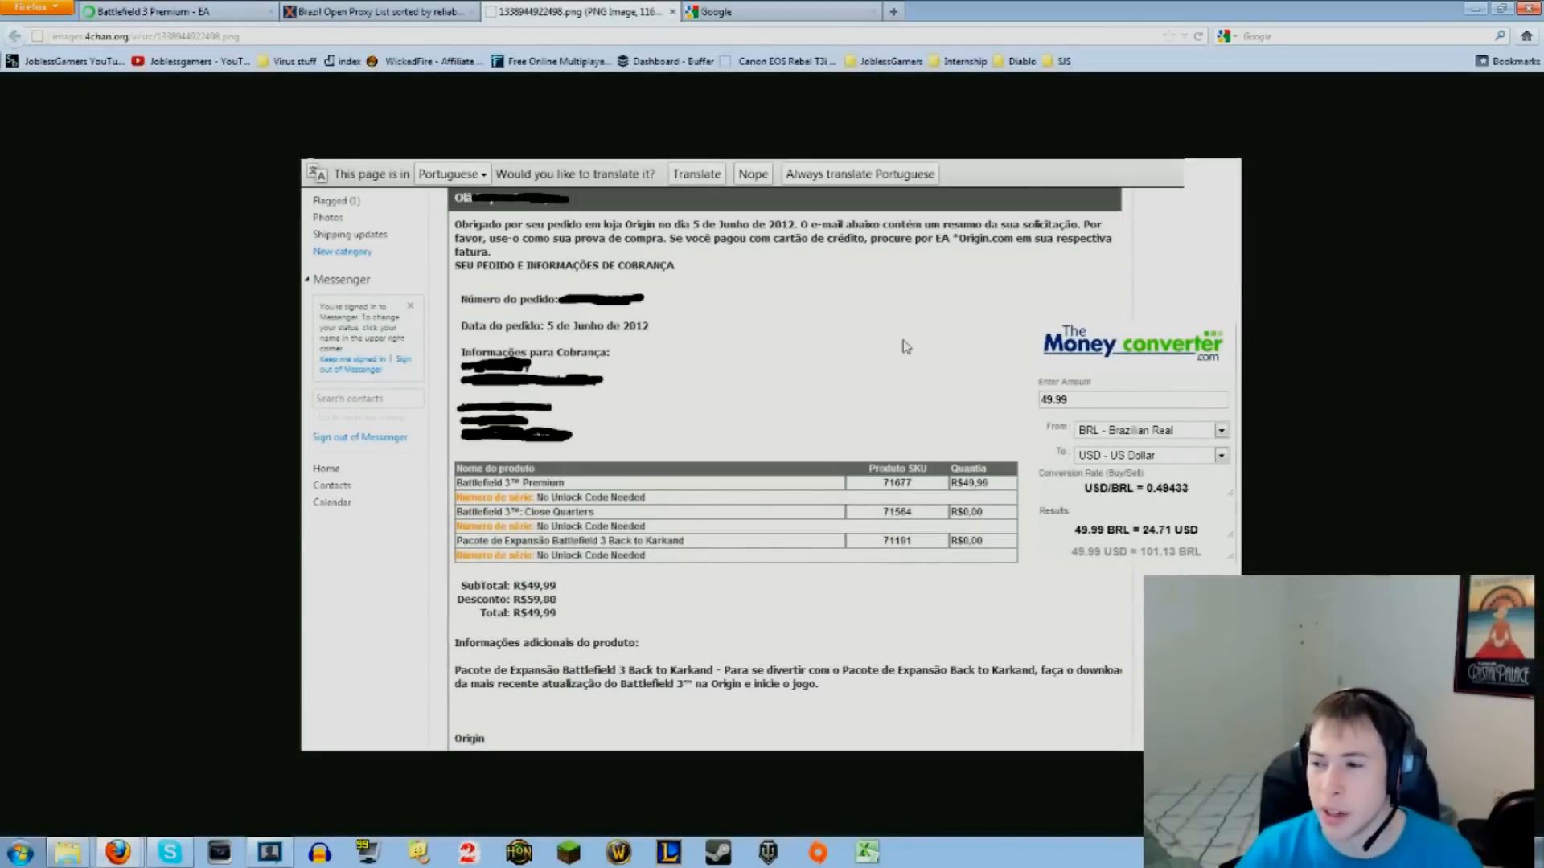
mouse_move(1052, 413)
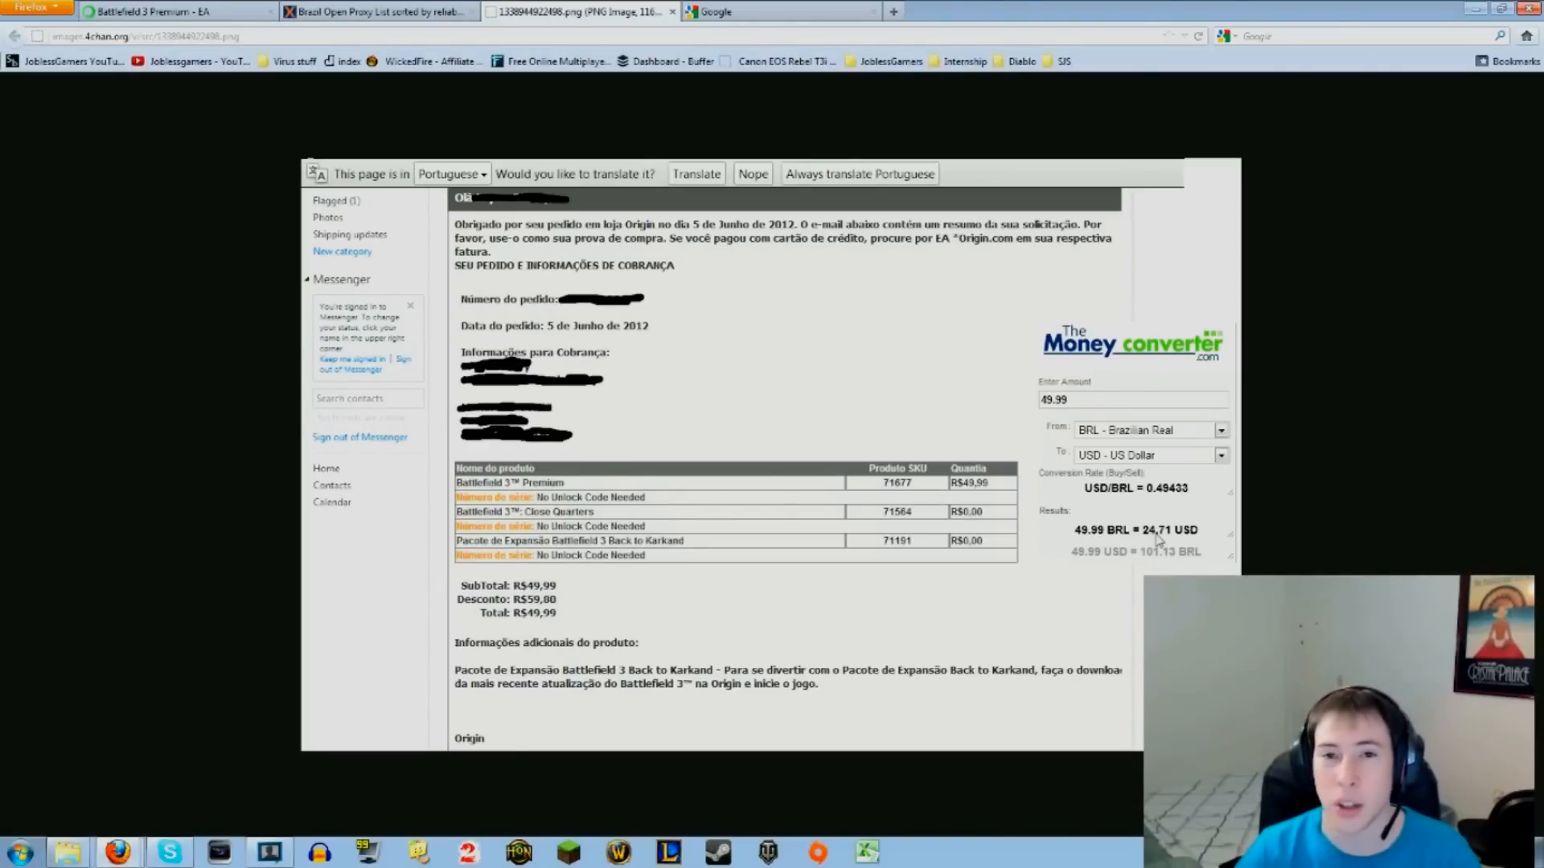
mouse_move(817, 513)
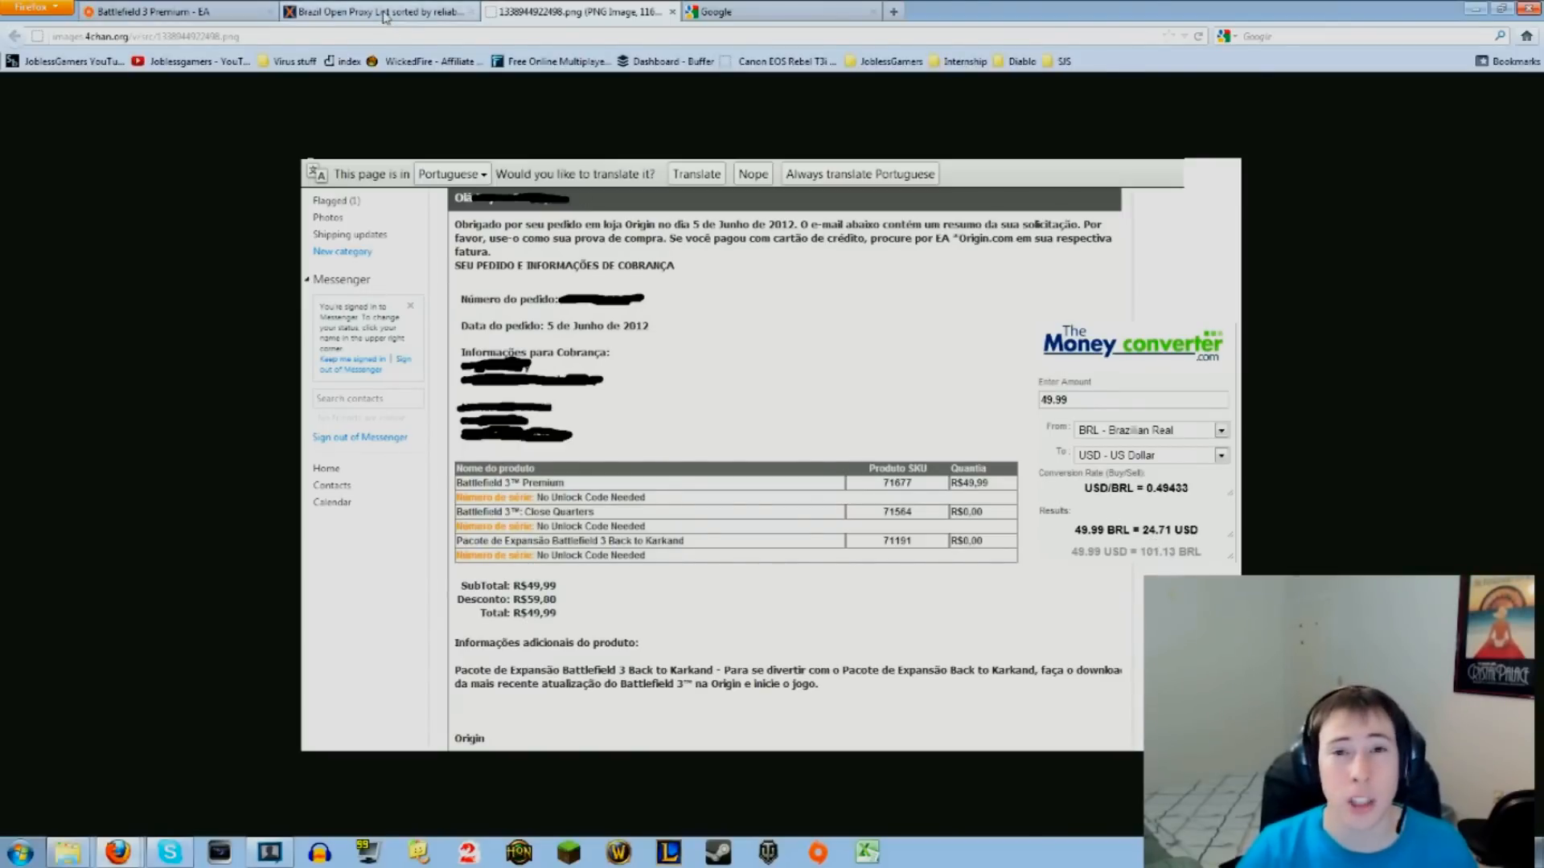
Return to the Battlefield 3 Premium store page and start the purchase with Comprar Agora.
left_click(384, 15)
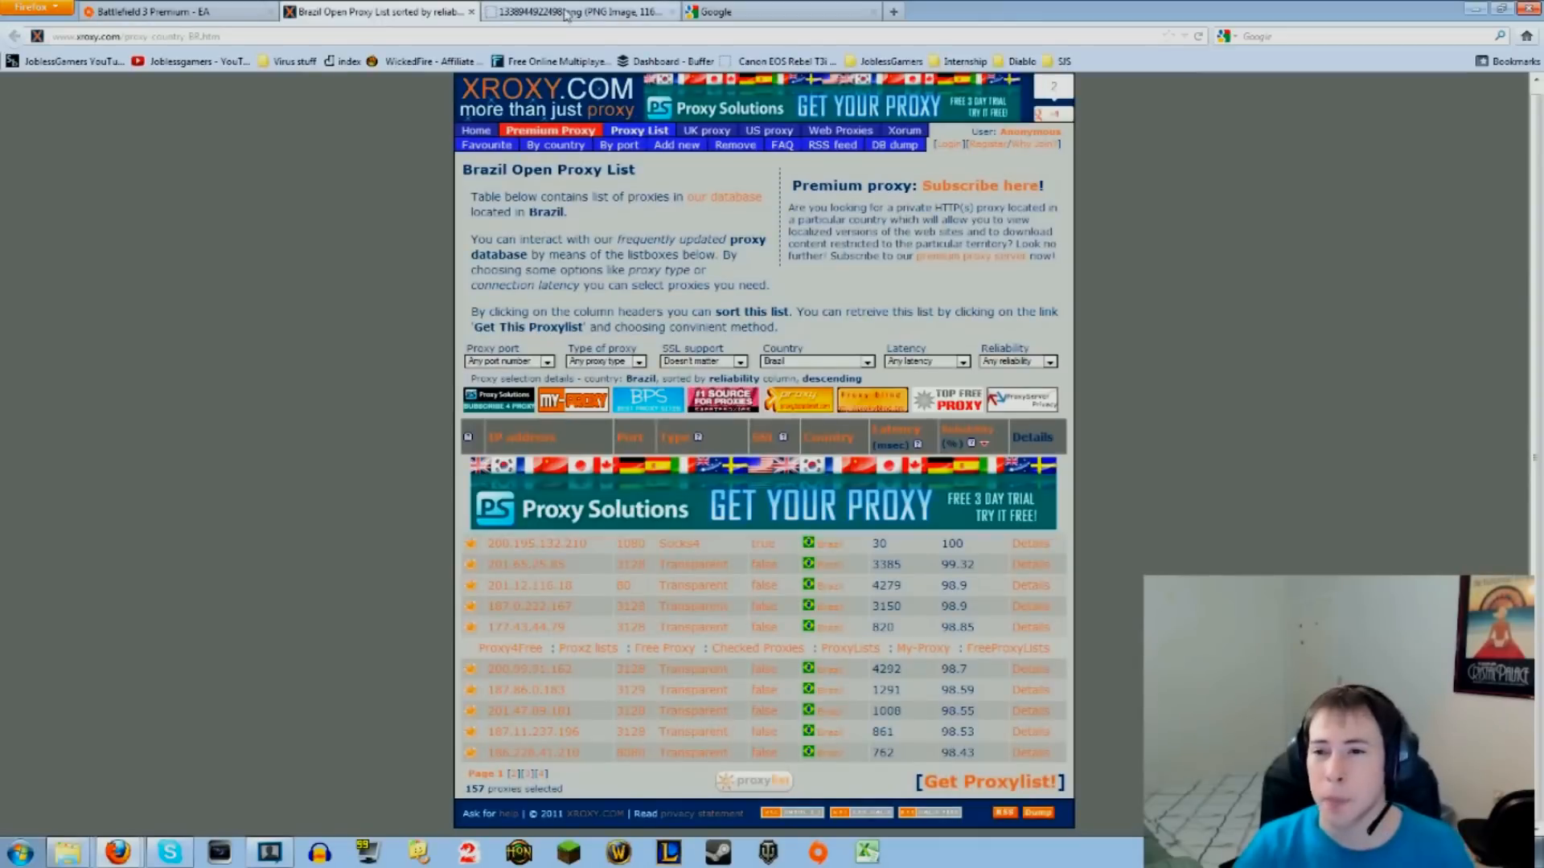
left_click(168, 16)
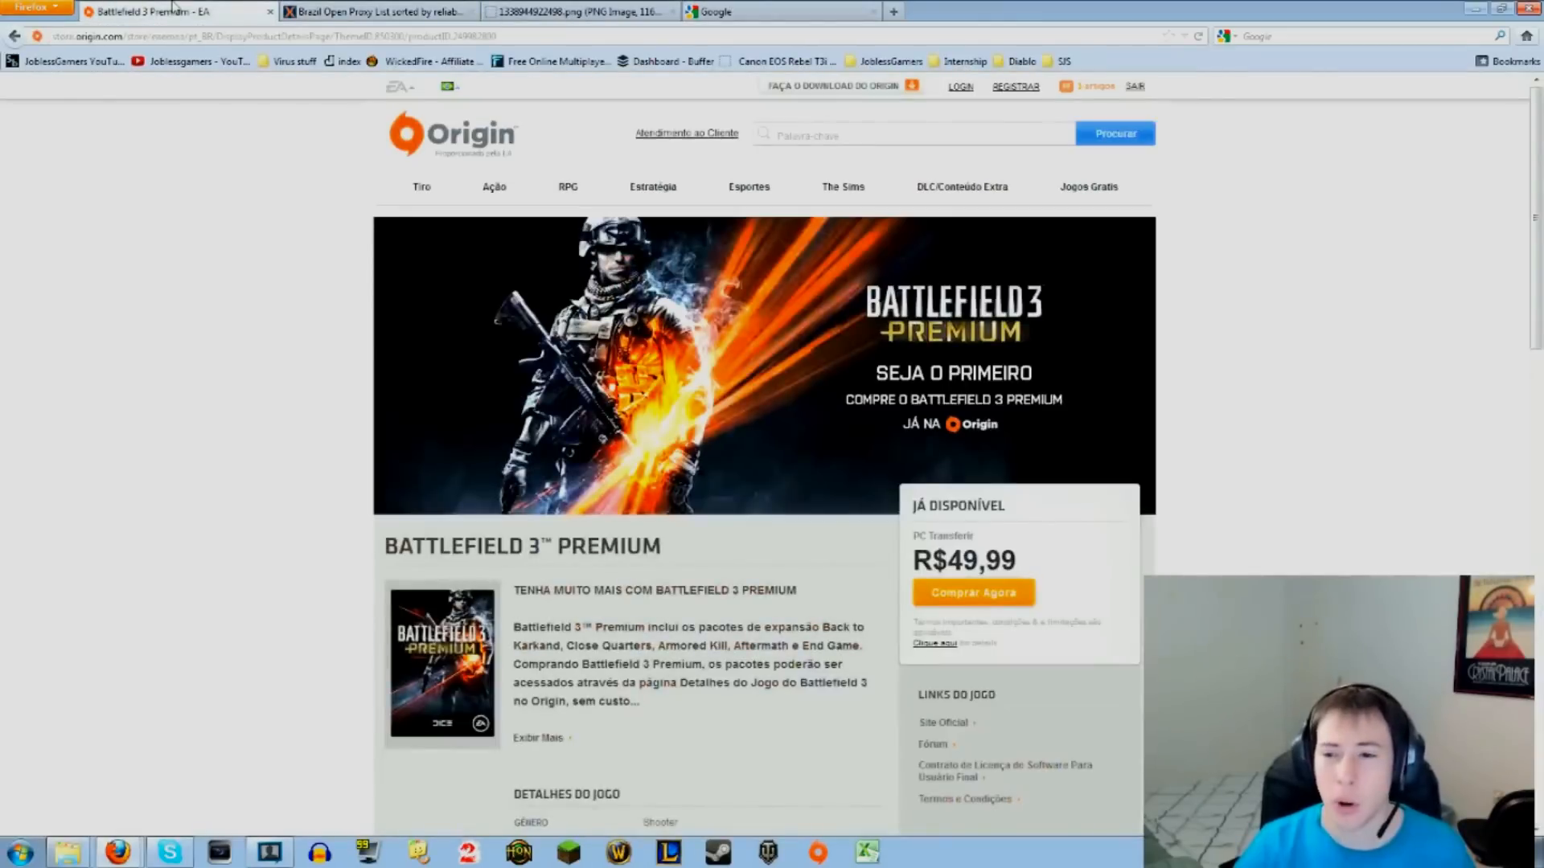
scroll("down", 3)
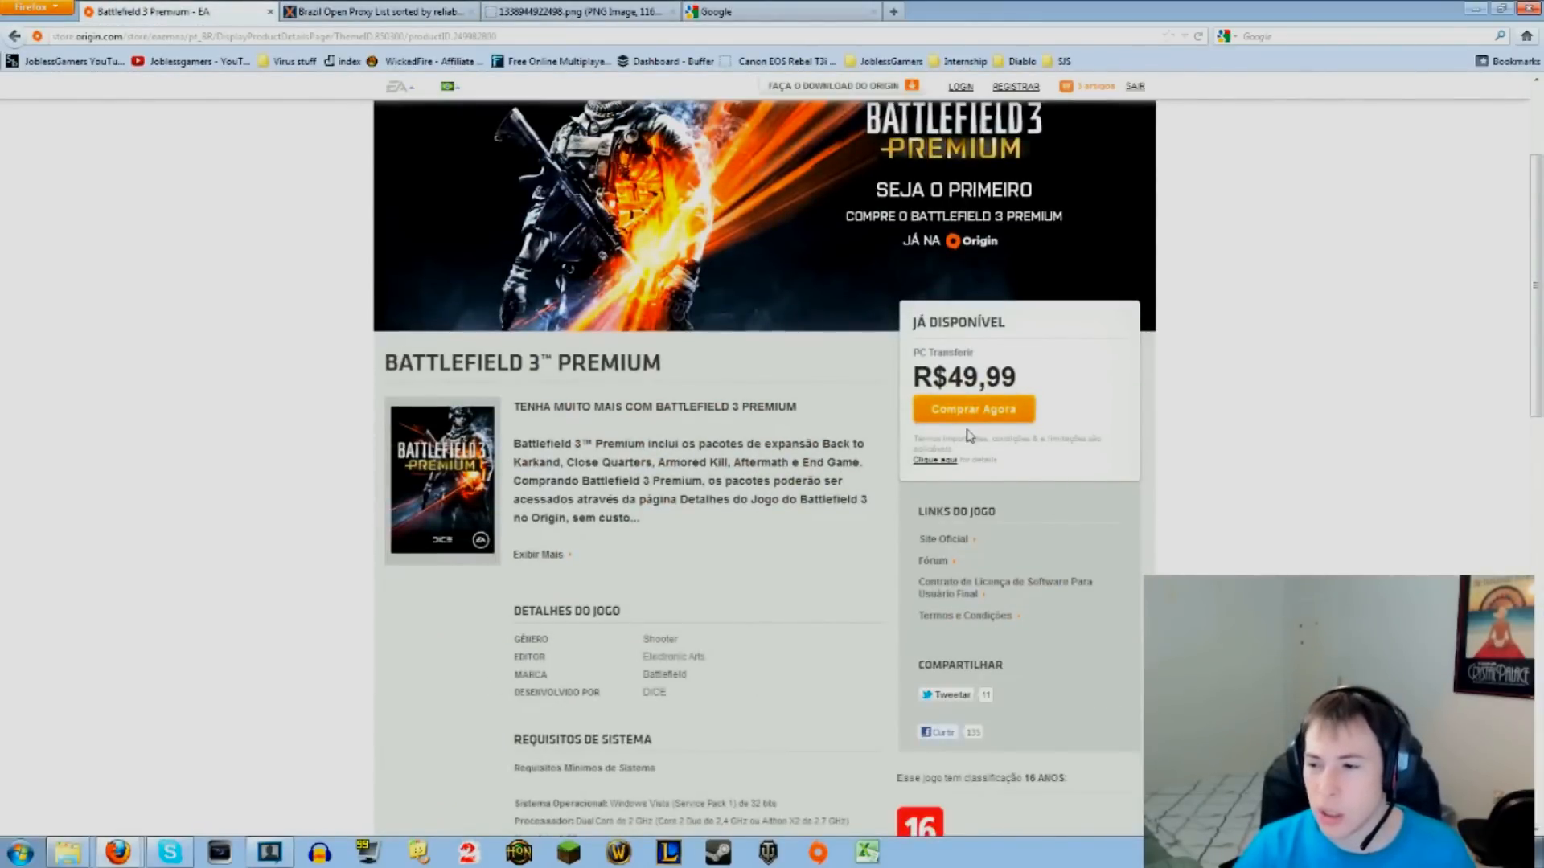
left_click(972, 408)
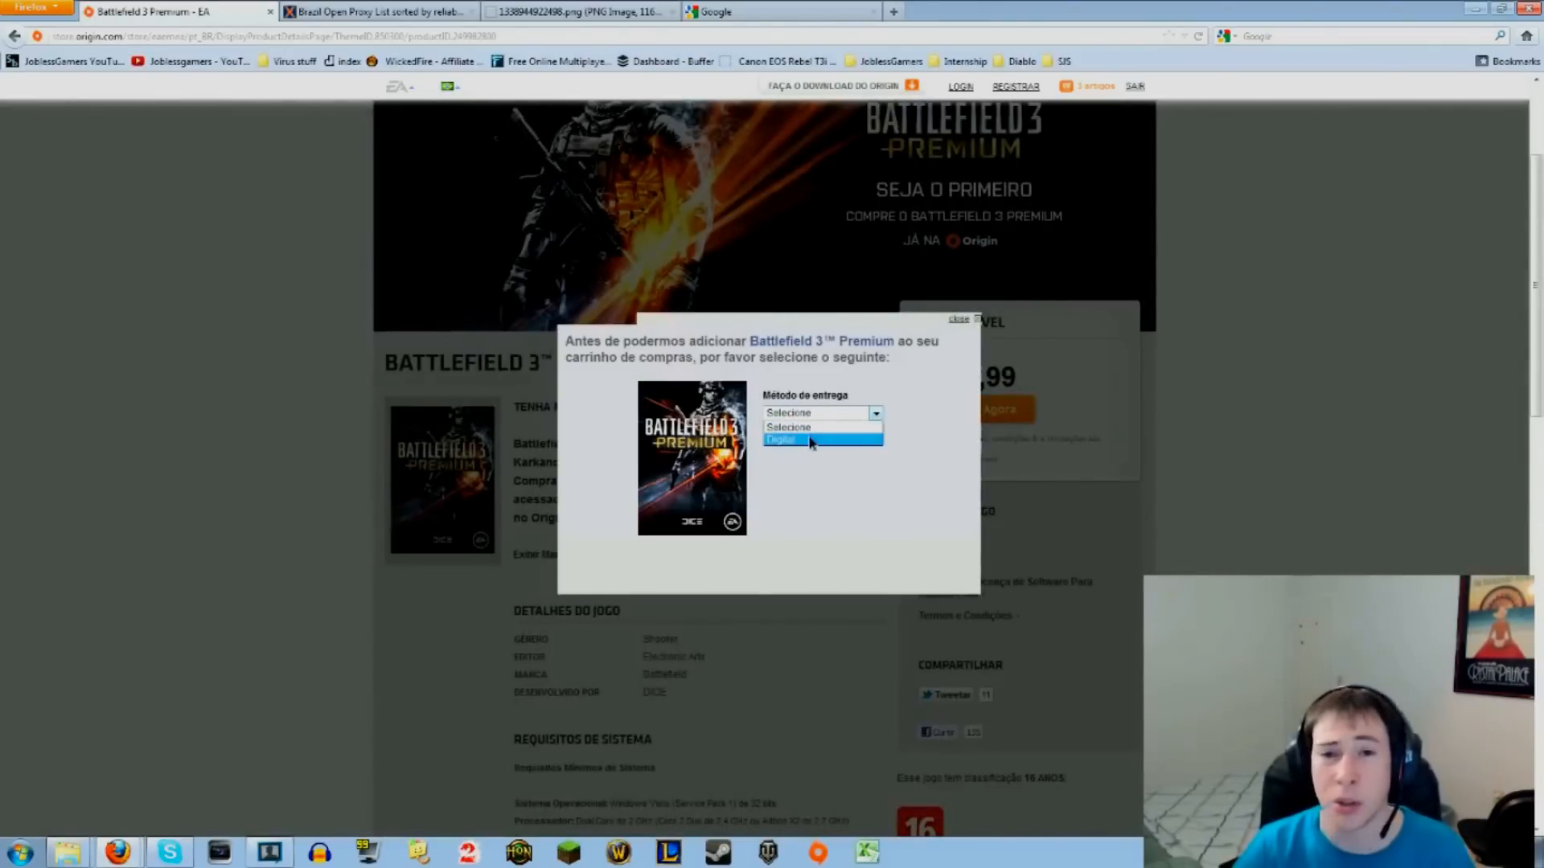
Choose Digital delivery and Inglês language, and add Battlefield 3 Premium to the cart.
left_click(783, 437)
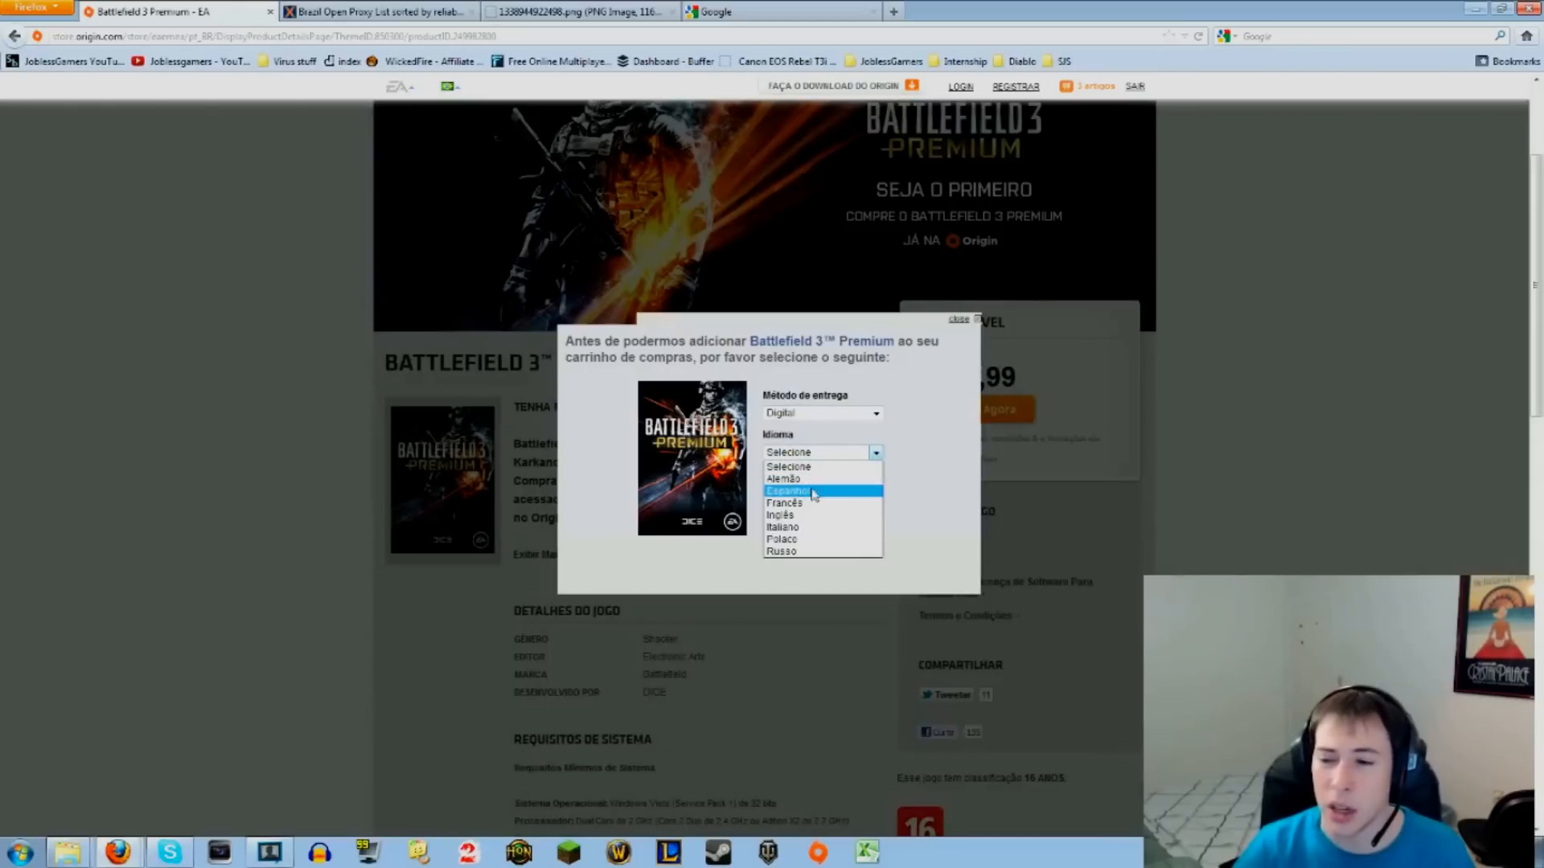
mouse_move(798, 515)
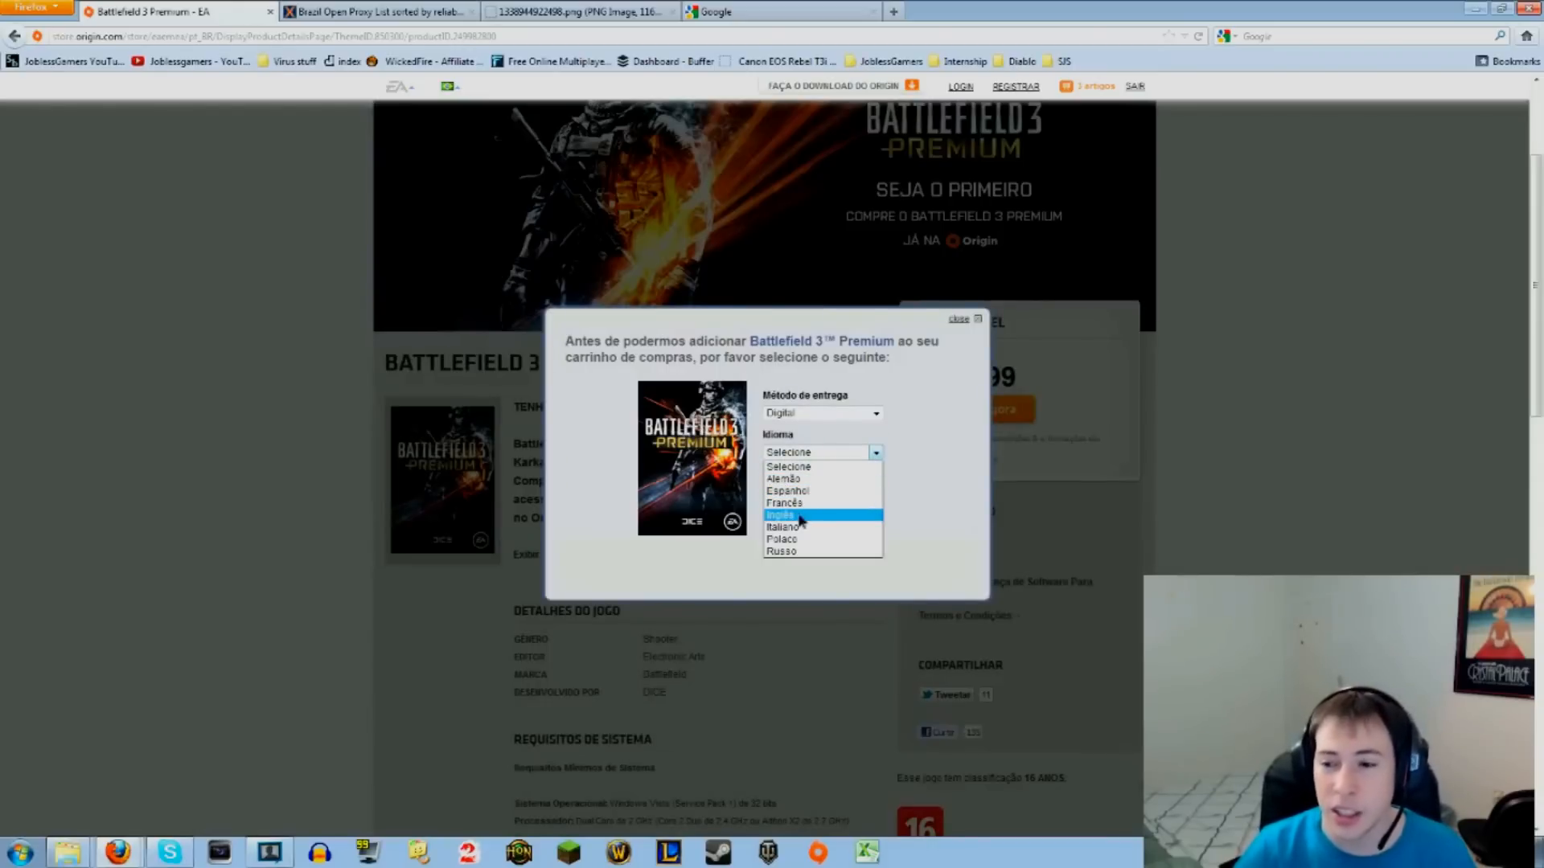
left_click(782, 515)
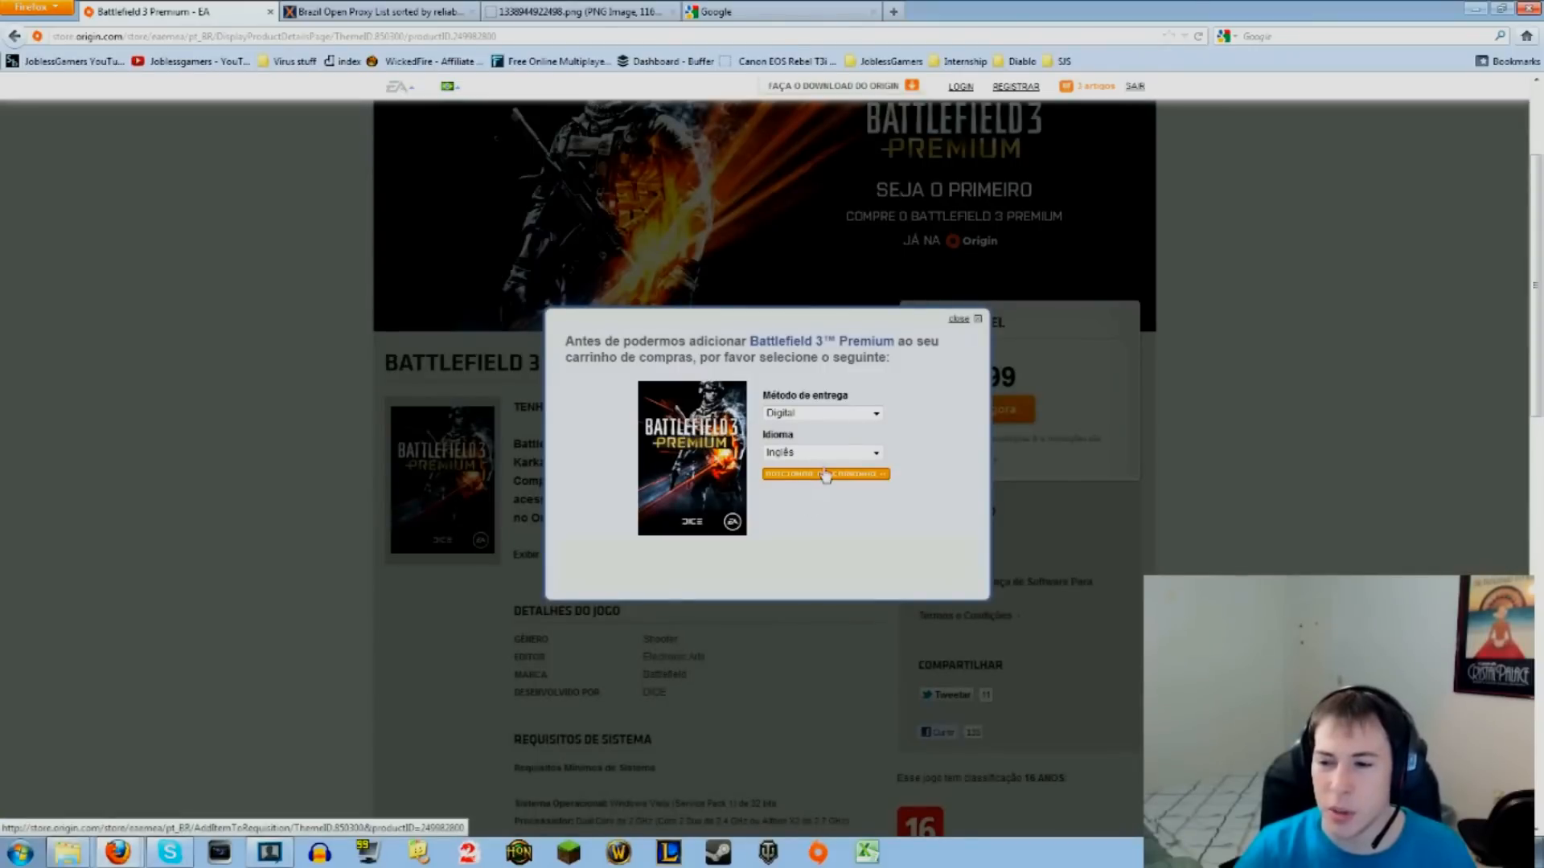
left_click(825, 473)
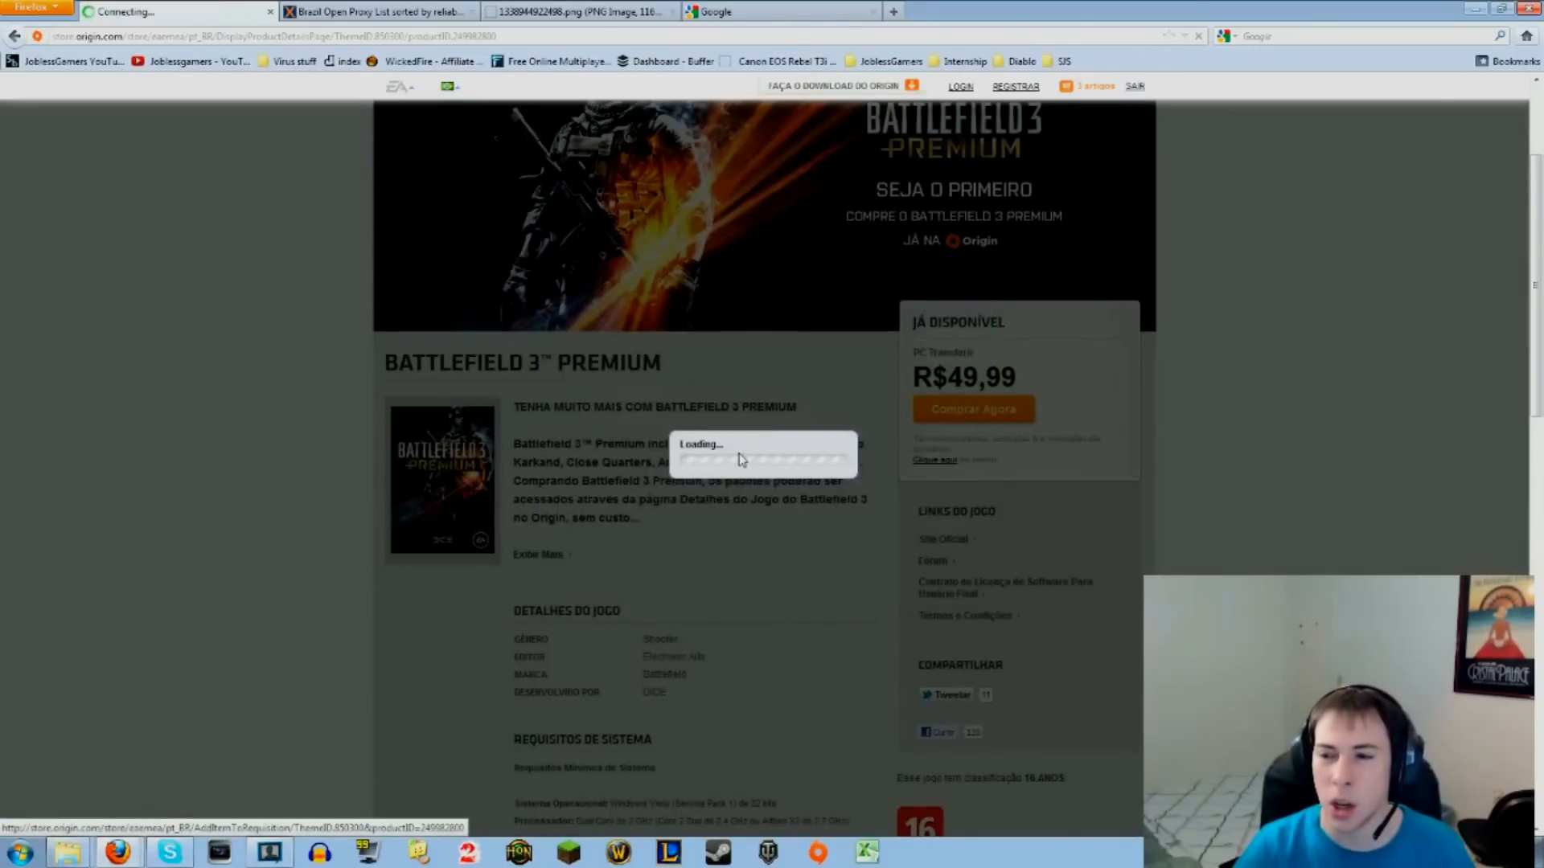
Review the cart with Battlefield 3 Premium and two free expansions at R$49,99, then return to the receipt image.
left_click(972, 409)
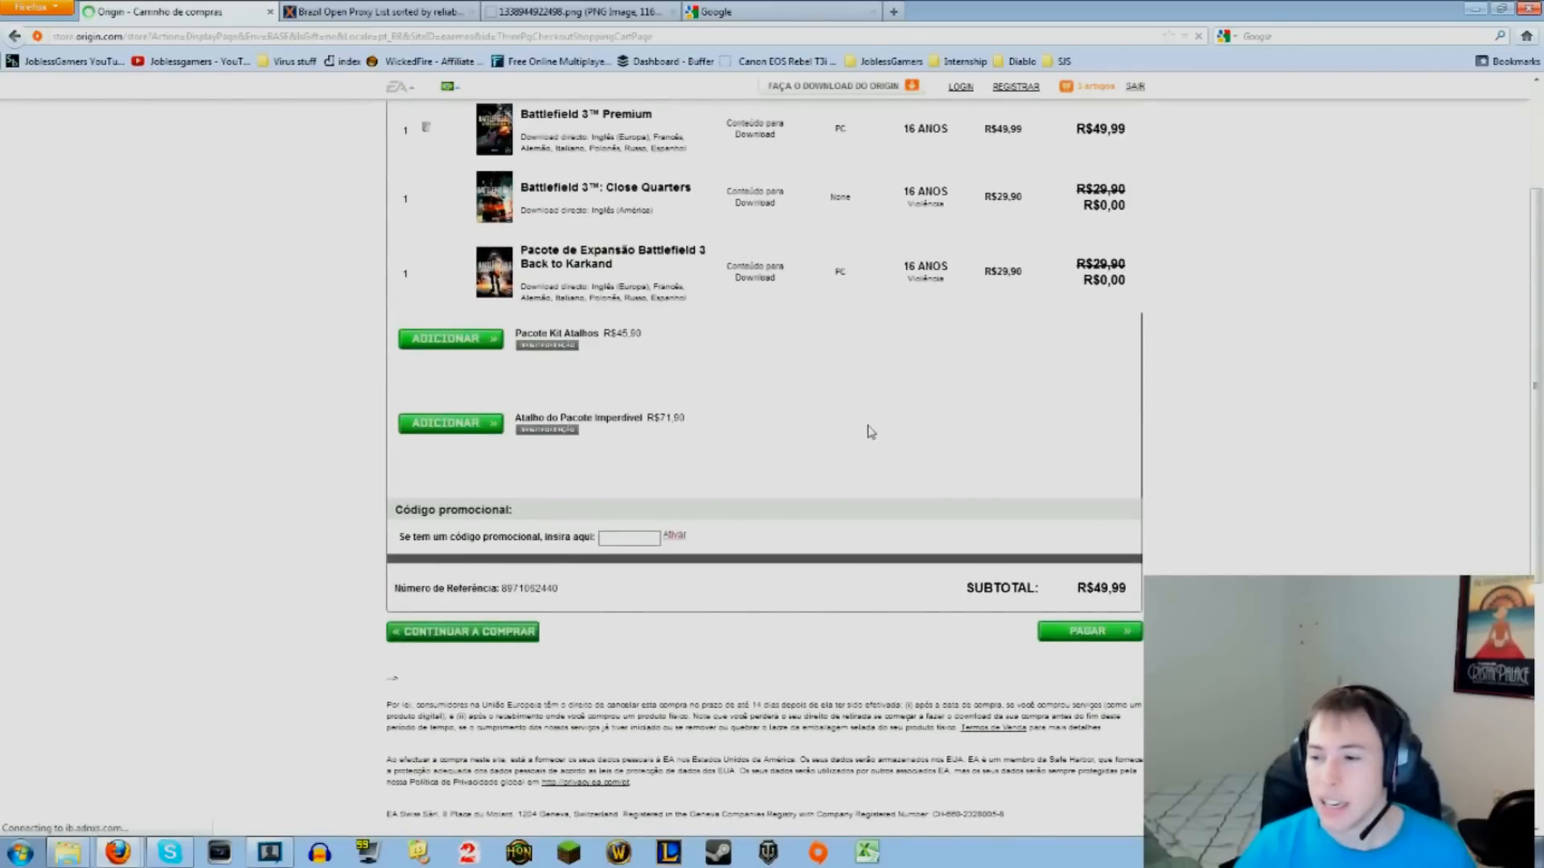
mouse_move(1096, 637)
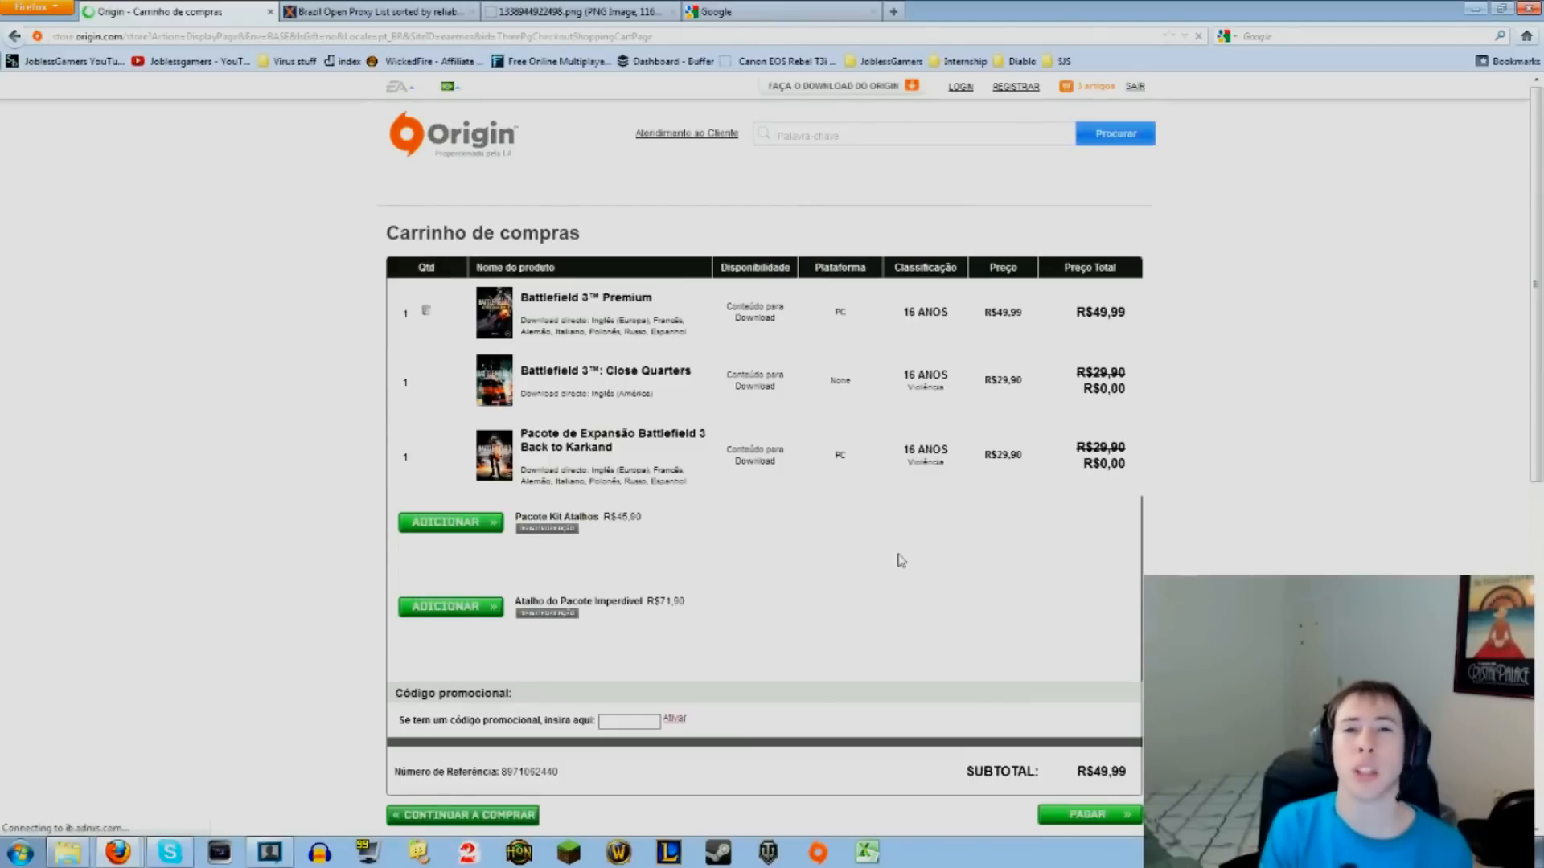
left_click(592, 13)
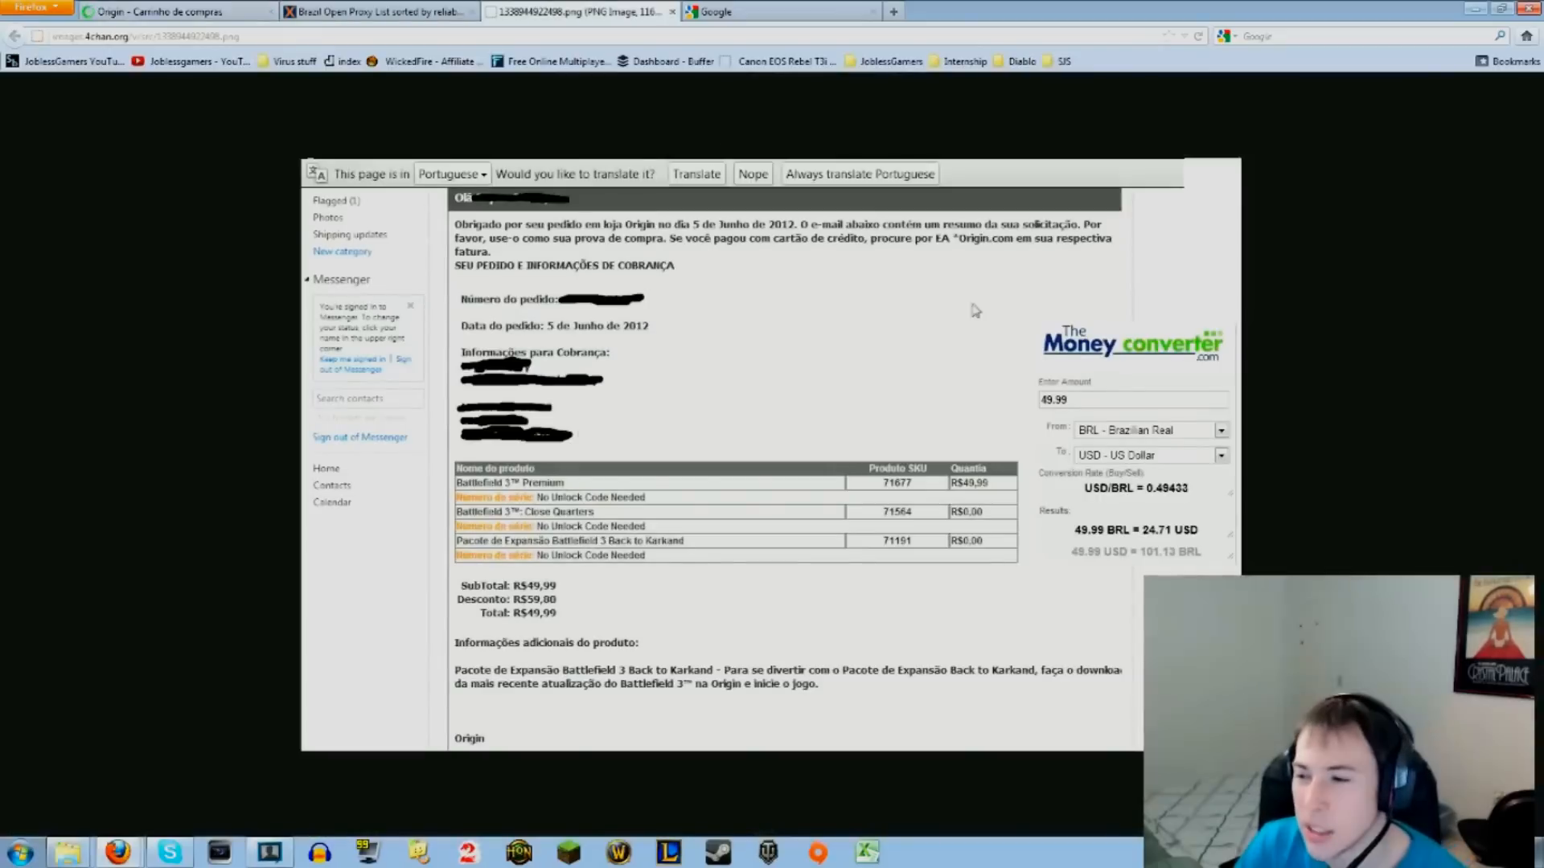
mouse_move(265, 119)
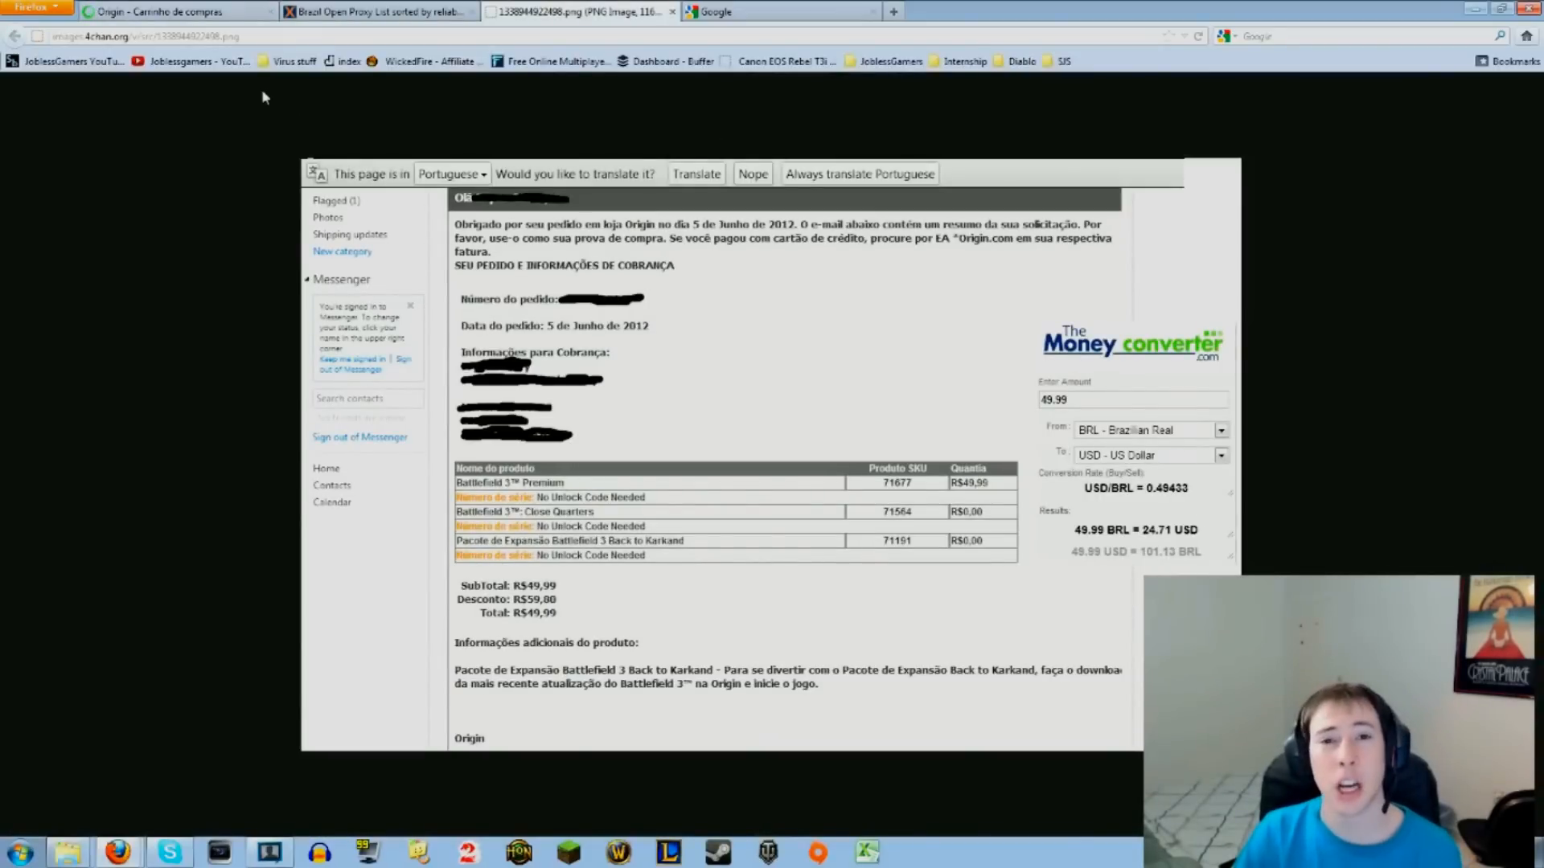